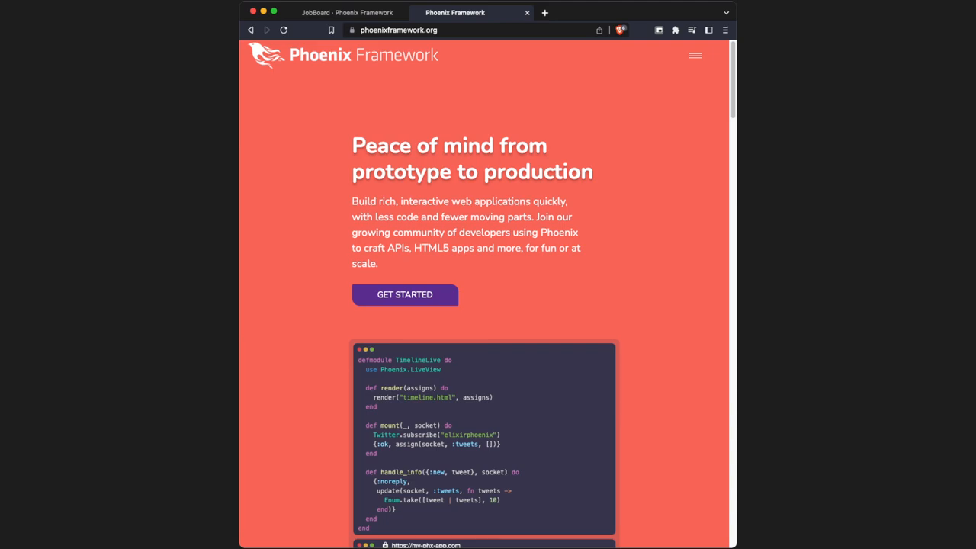
Run mix phx.new job_board in the terminal to generate the Phoenix project
{"action": "scroll", "scroll_direction": "down", "scroll_amount": 3}
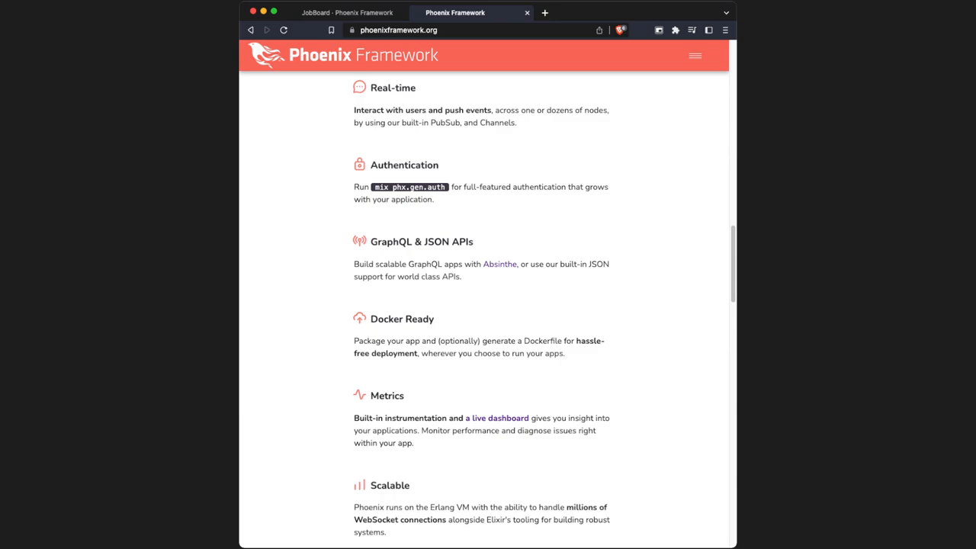
{"action": "left_click", "coordinate": [348, 12]}
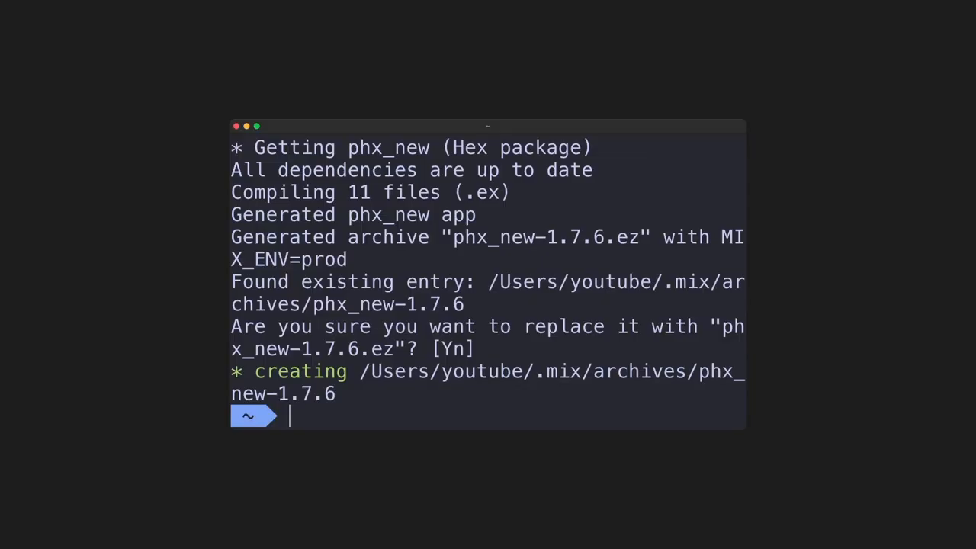
{"action": "type", "text": "mix"}
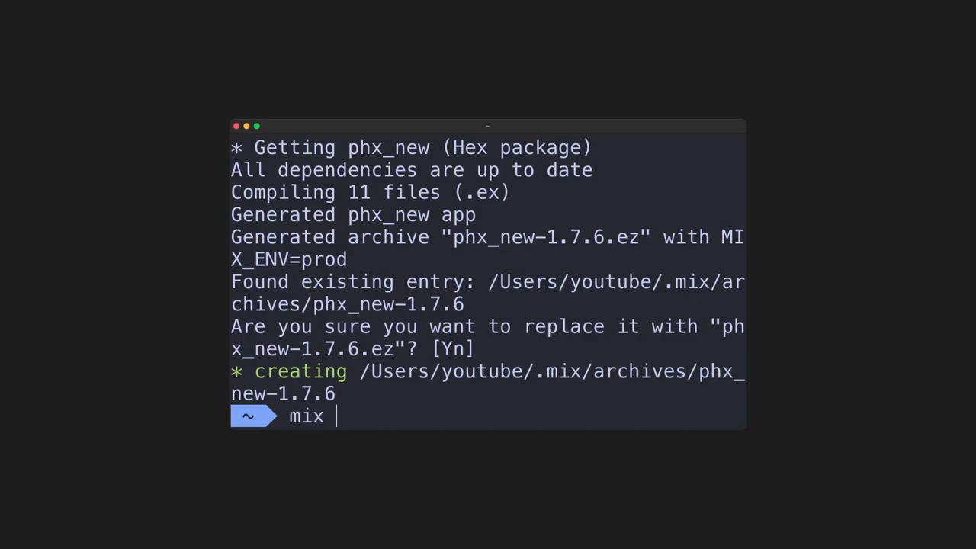
{"action": "type", "text": "phx.new job_board"}
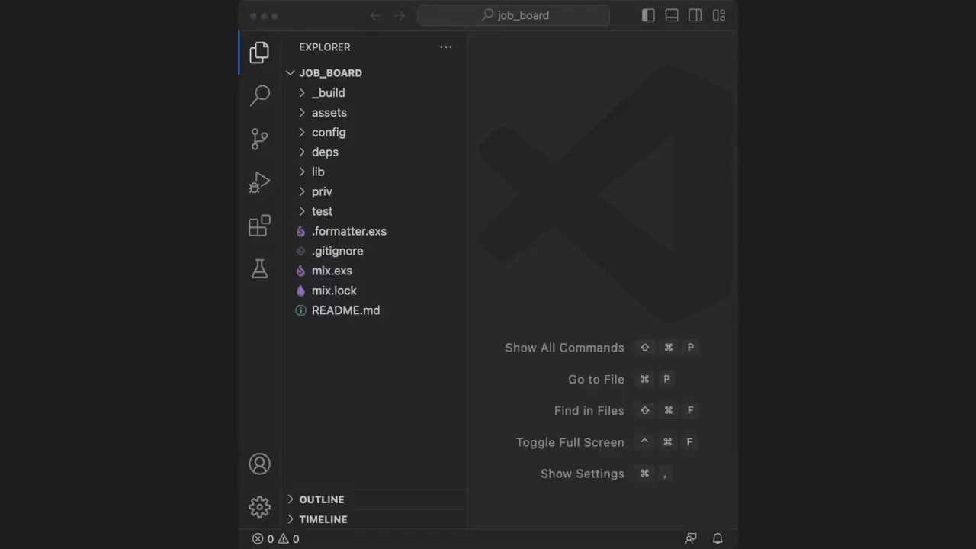
Open the job_board project folder in the VS Code Explorer
{"action": "left_click", "coordinate": [340, 171]}
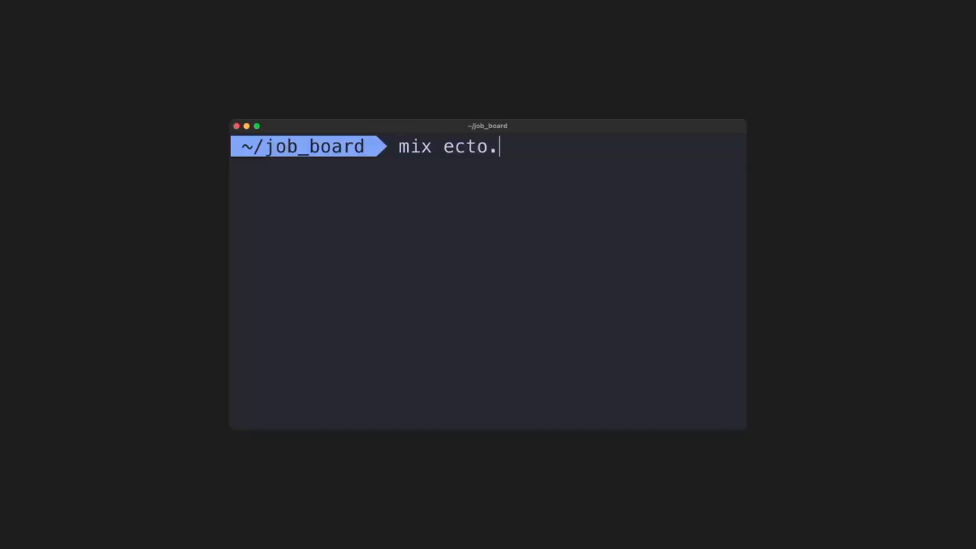
Run mix ecto.create and mix phx.server, then cd into assets/
{"action": "type", "text": "create"}
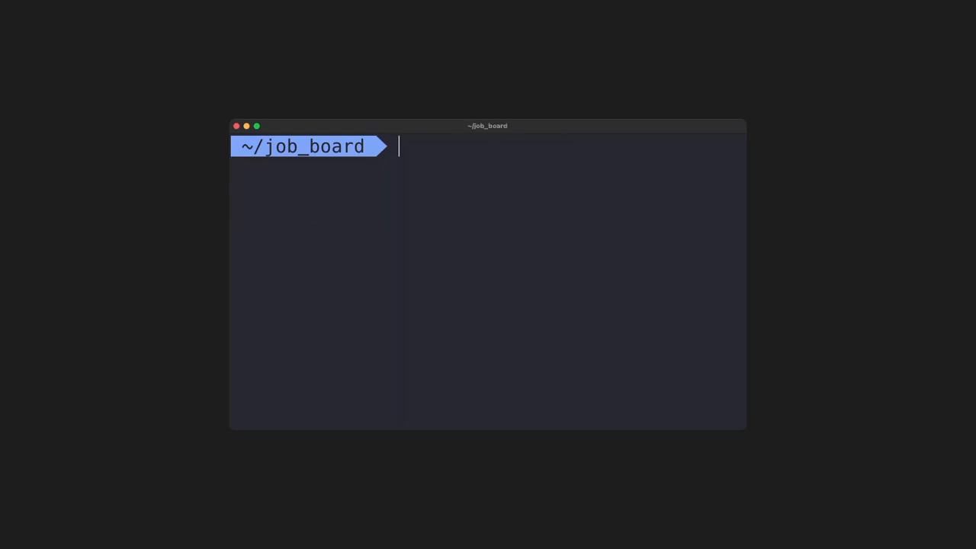
{"action": "type", "text": "mix phx."}
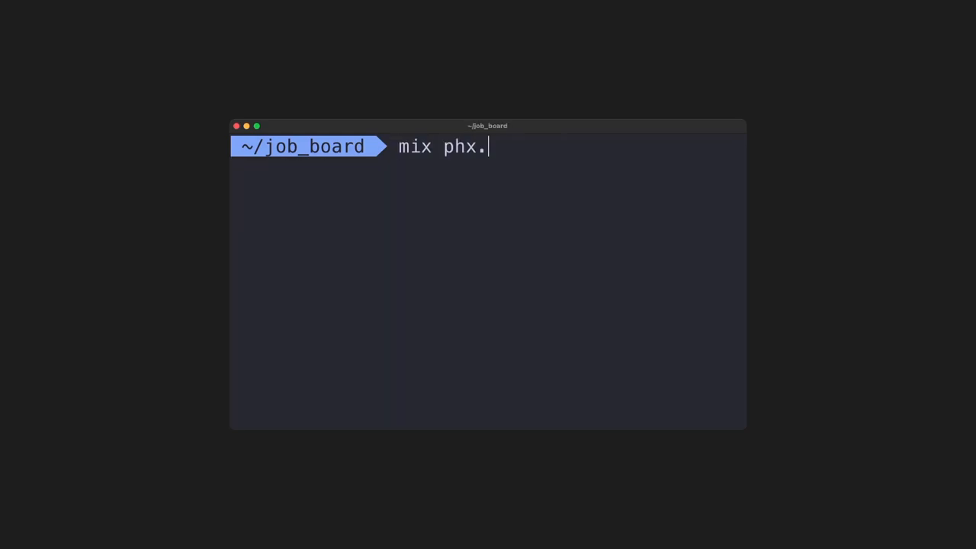
{"action": "type", "text": "server"}
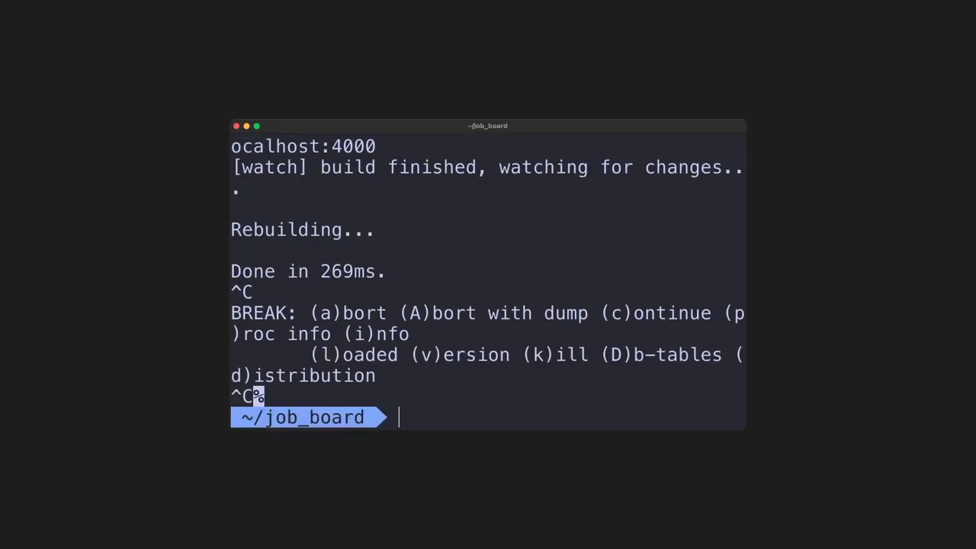
{"action": "type", "text": "cd assets/"}
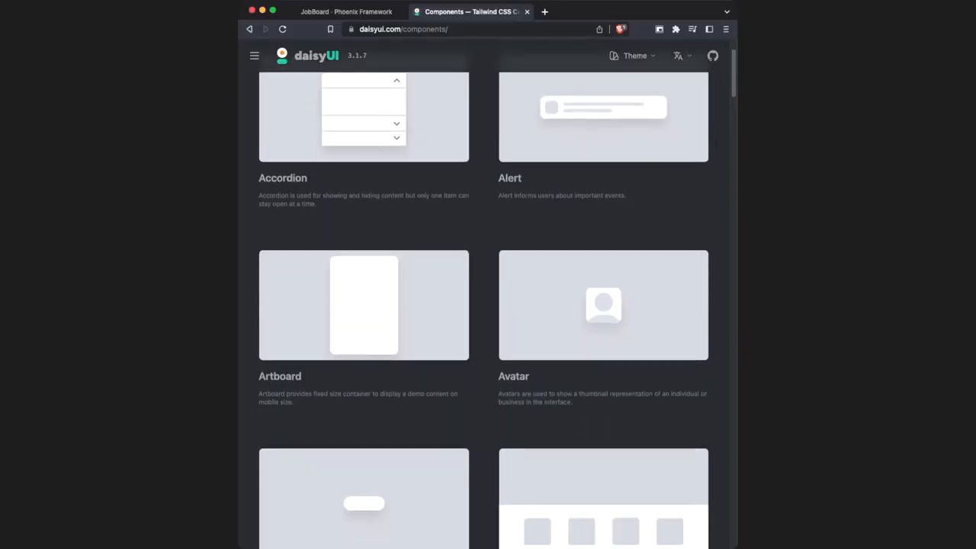
Scroll the daisyUI components page to view the Chat bubble examples
{"action": "scroll", "scroll_direction": "down", "scroll_amount": 3}
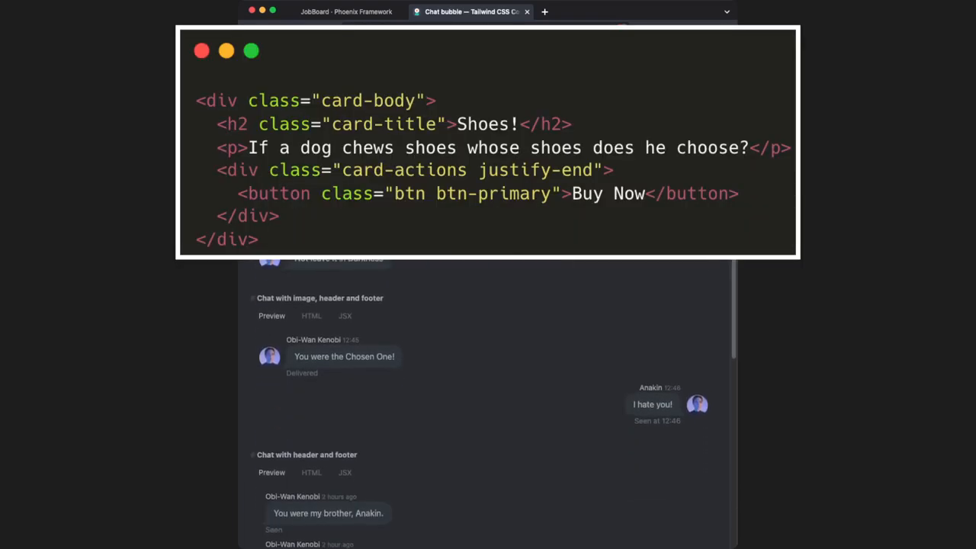
{"action": "scroll", "scroll_direction": "down", "scroll_amount": 3}
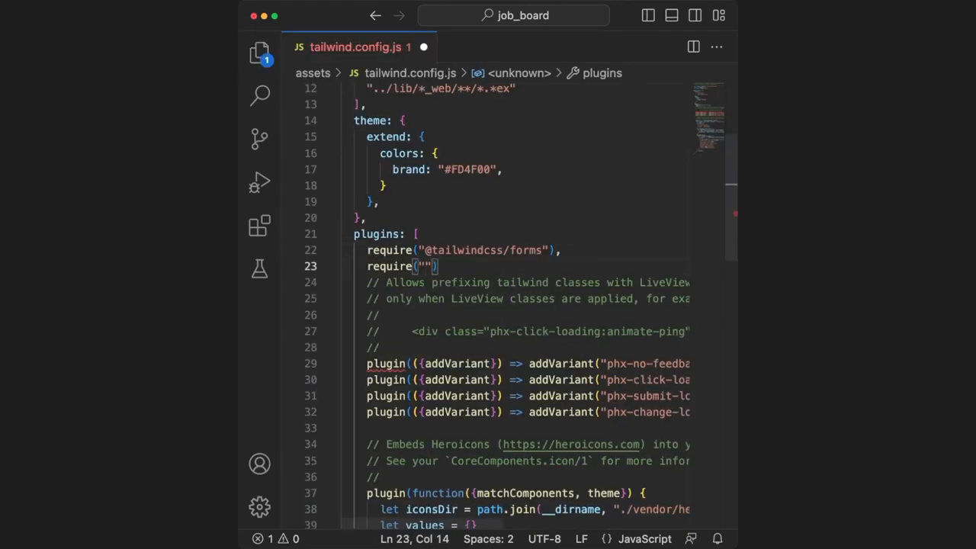
Add require("daisyui") to the plugins list in tailwind.config.js
{"action": "type", "text": "daisyui"}
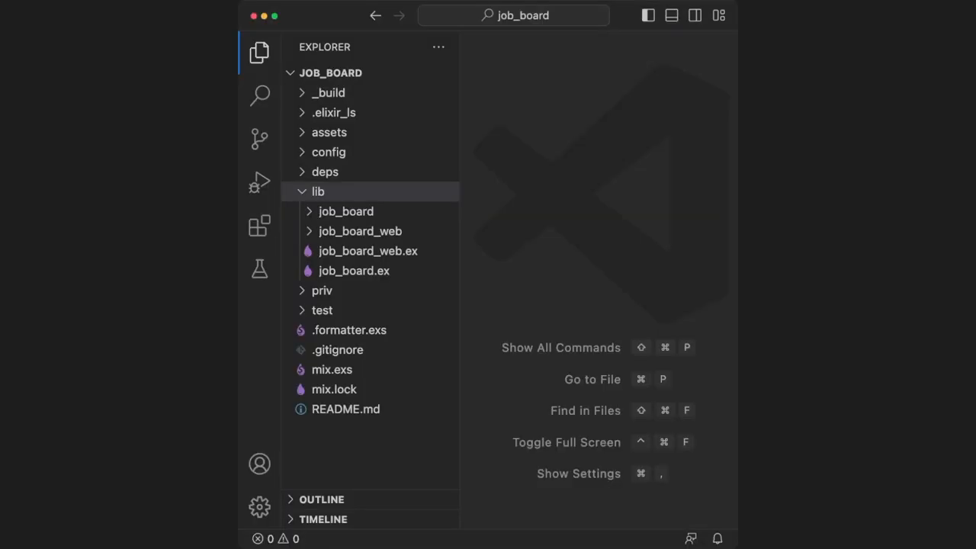
Browse the config folder files, collapse it, and expand lib/job_board
{"action": "left_click", "coordinate": [329, 132]}
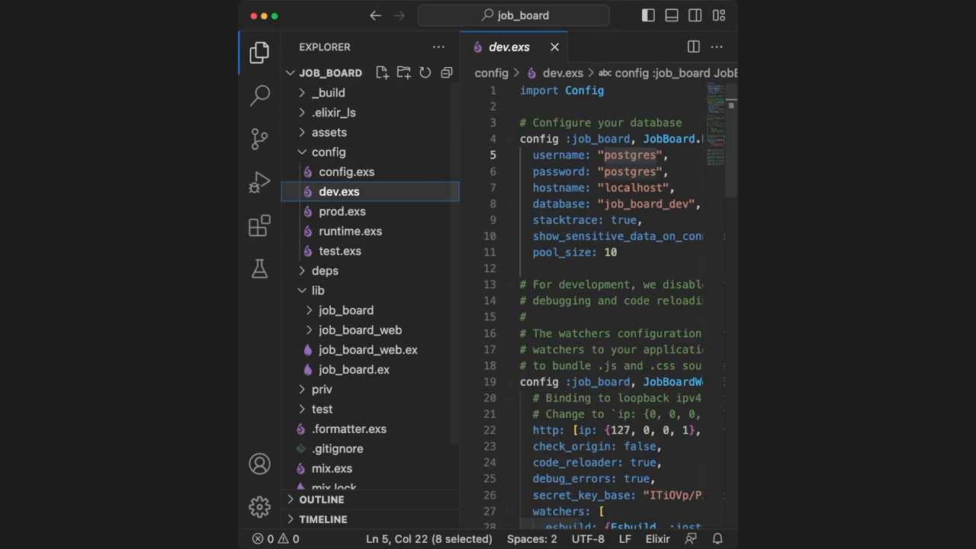
{"action": "left_click", "coordinate": [329, 152]}
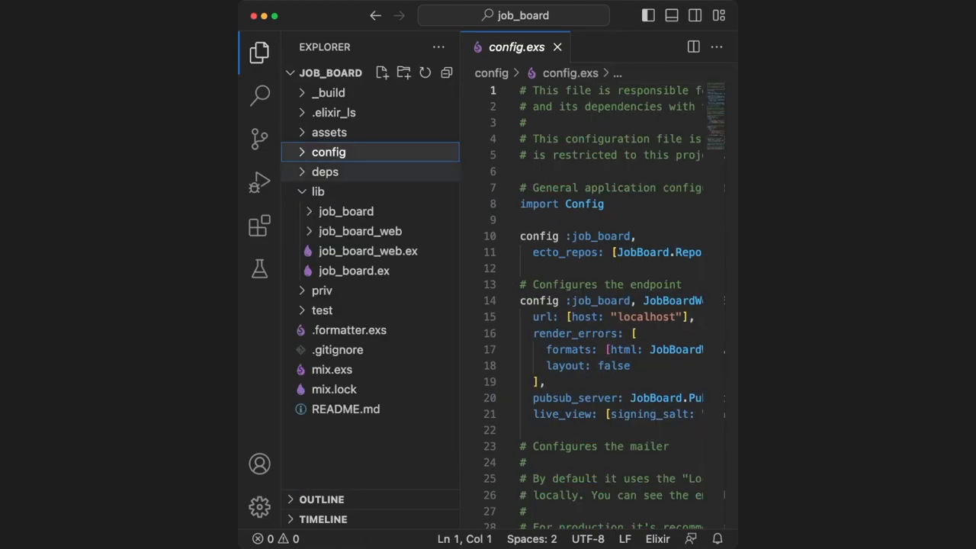
{"action": "left_click", "coordinate": [324, 172]}
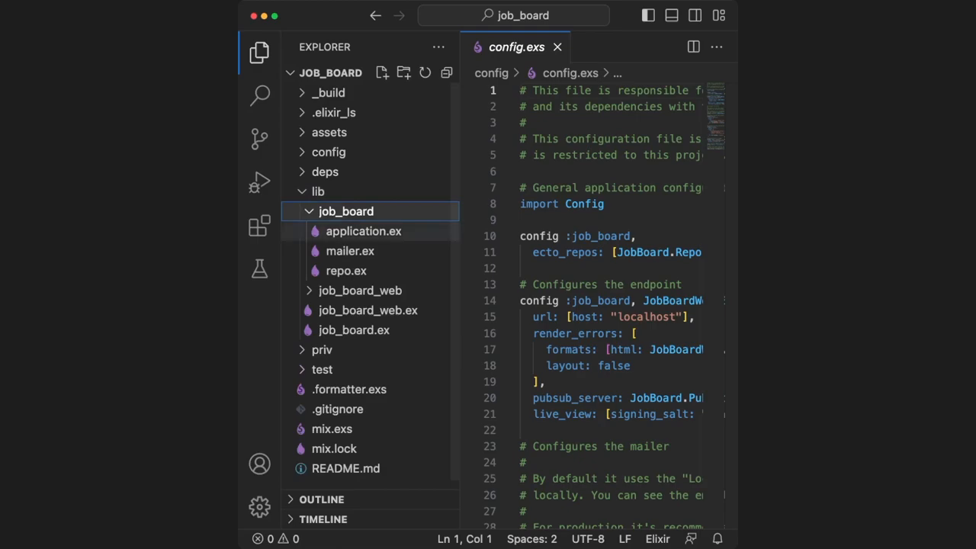
Read application.ex and job_board_web.ex, then open router.ex
{"action": "left_click", "coordinate": [363, 231]}
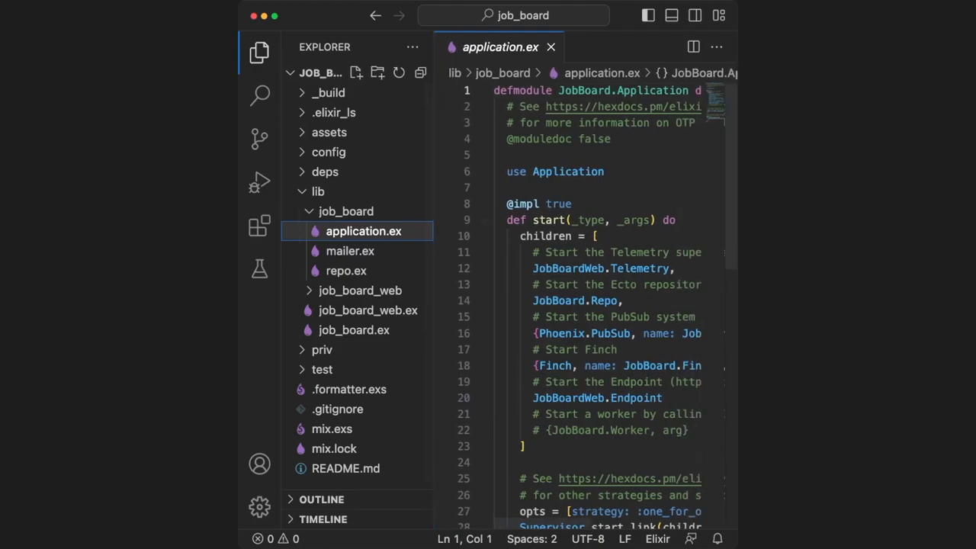
{"action": "left_click", "coordinate": [367, 310]}
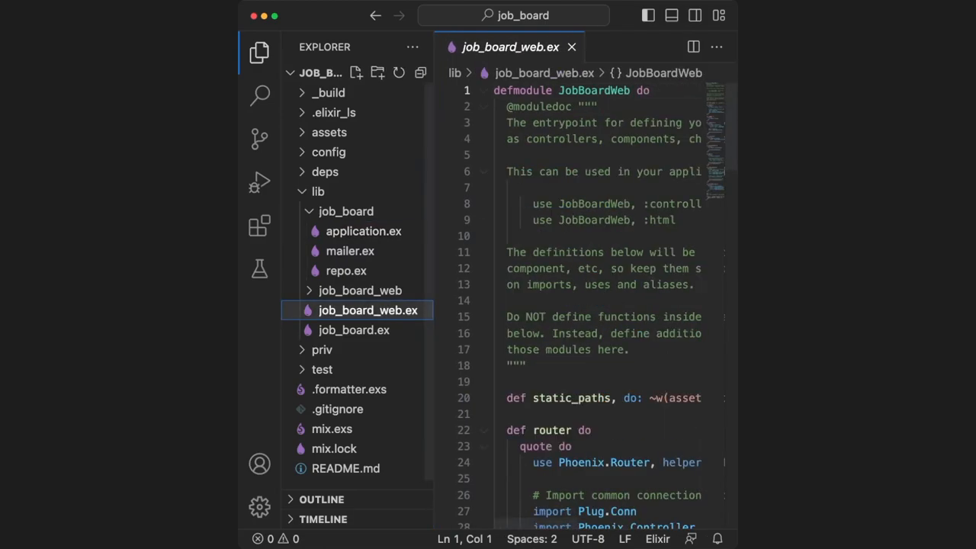
{"action": "scroll", "scroll_direction": "down", "scroll_amount": 3}
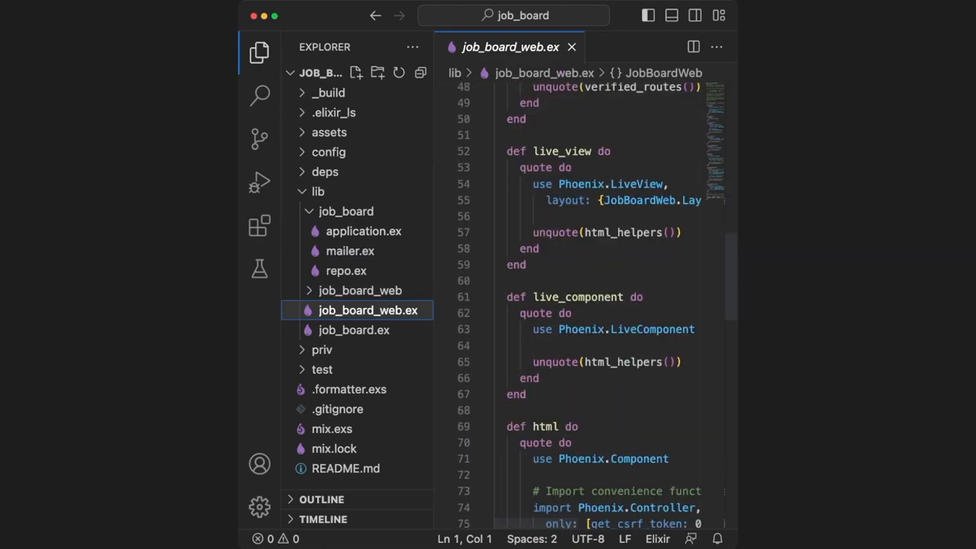
{"action": "scroll", "scroll_direction": "down", "scroll_amount": 3}
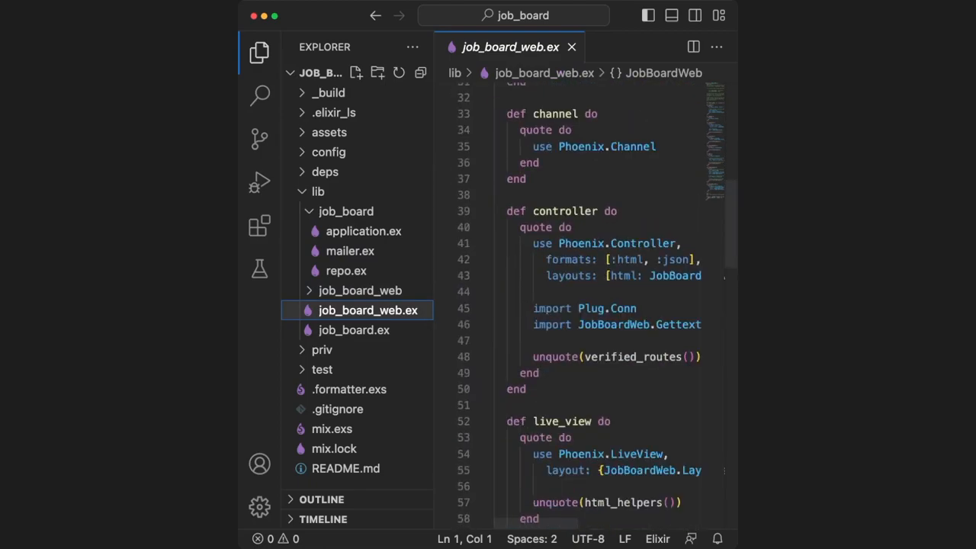
{"action": "left_click", "coordinate": [350, 345]}
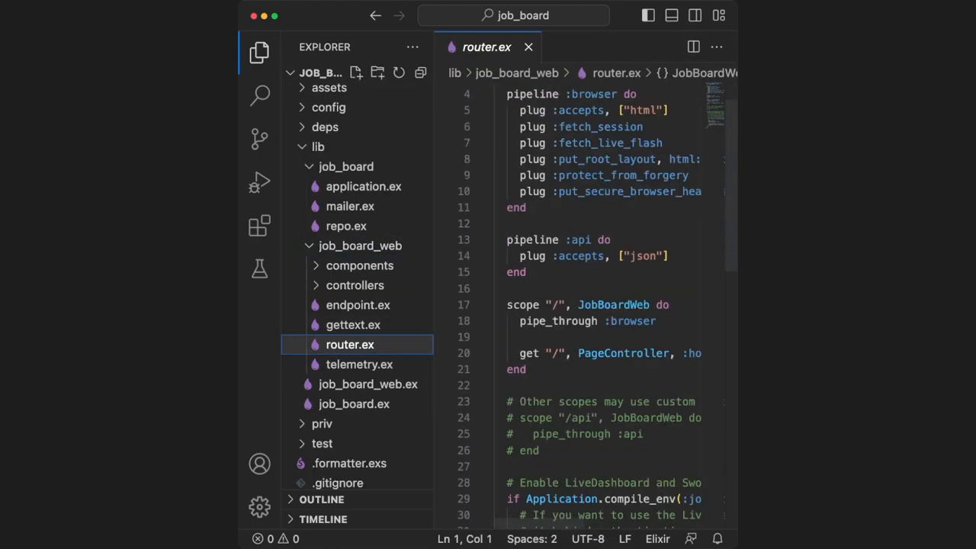
Read page_html.ex and page_controller.ex, then open layouts/root.html.heex
{"action": "scroll", "scroll_direction": "down", "scroll_amount": 3}
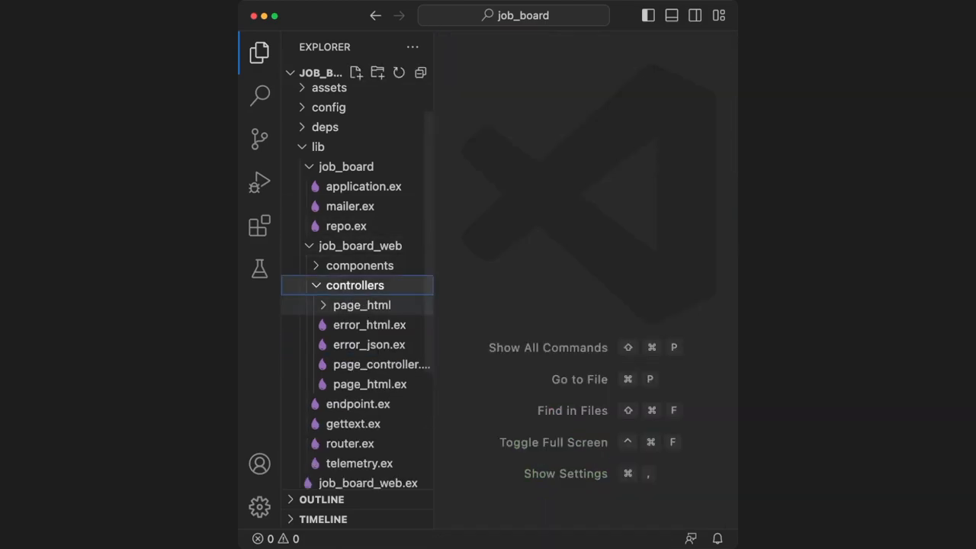
{"action": "left_click", "coordinate": [370, 384]}
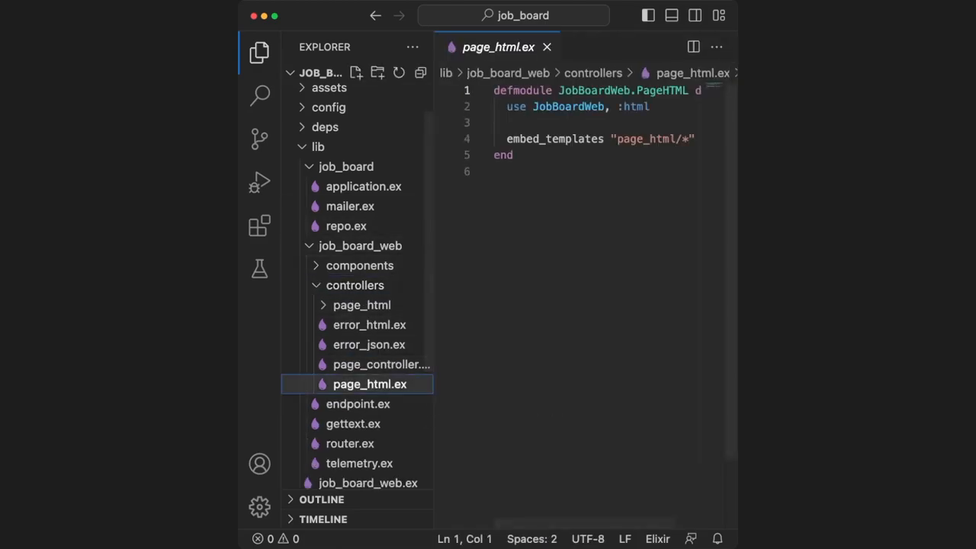
{"action": "left_click", "coordinate": [380, 364]}
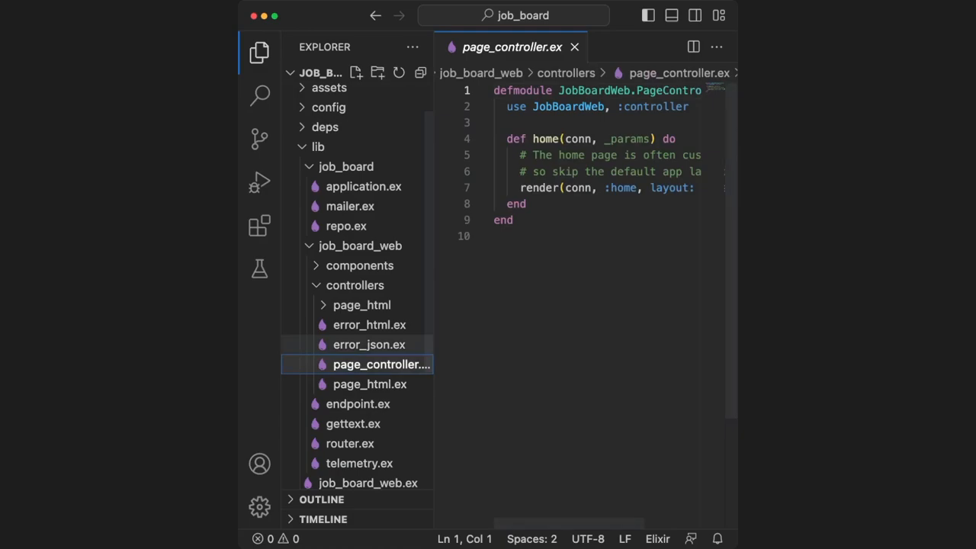
{"action": "left_click", "coordinate": [368, 344]}
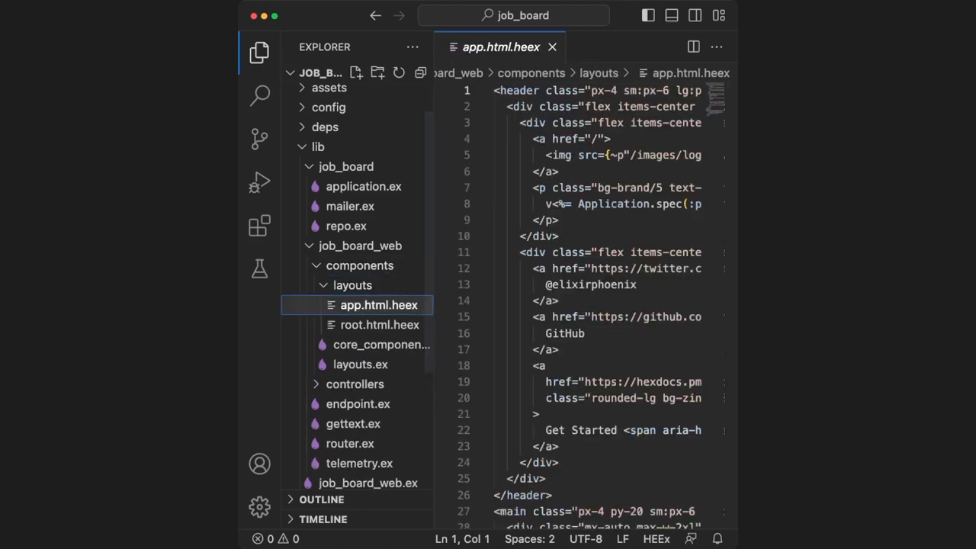
{"action": "left_click", "coordinate": [379, 324]}
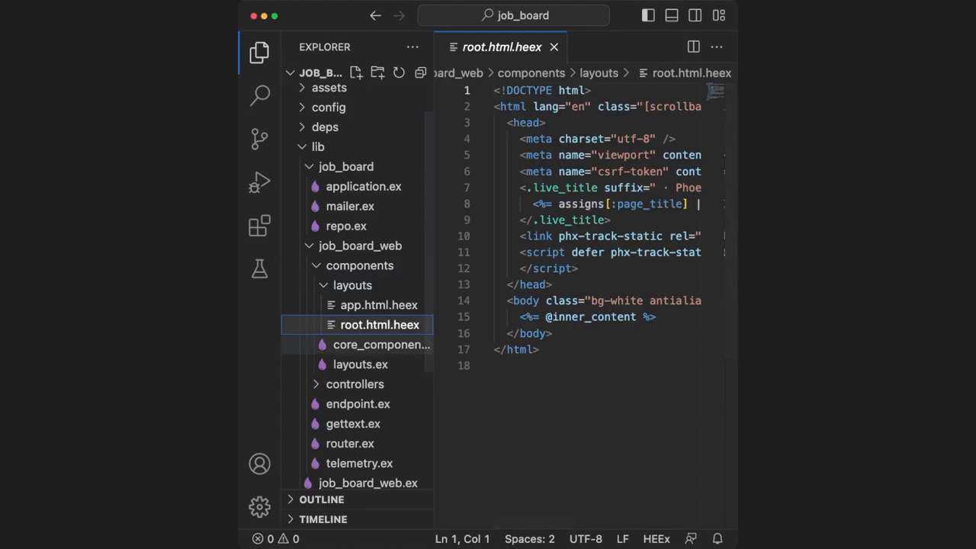